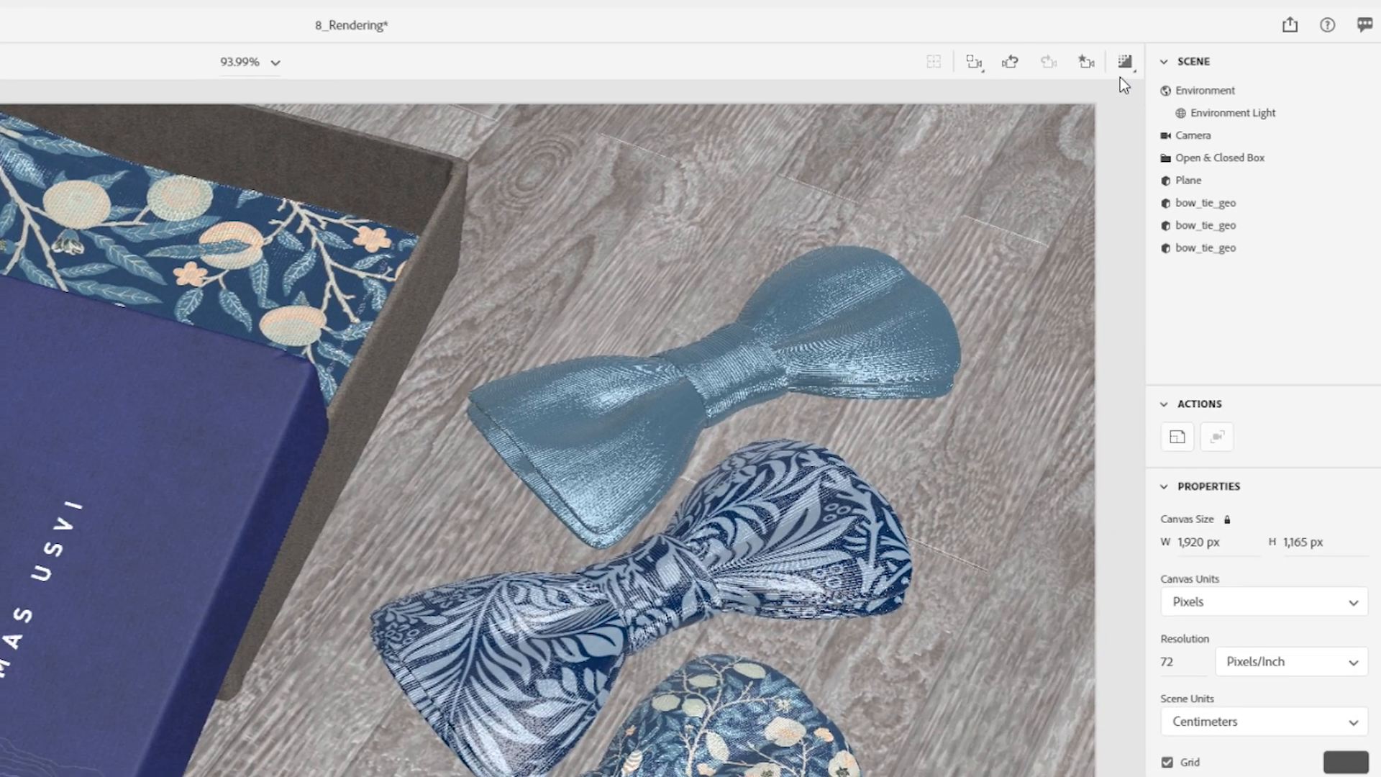
mouse_move(1125, 62)
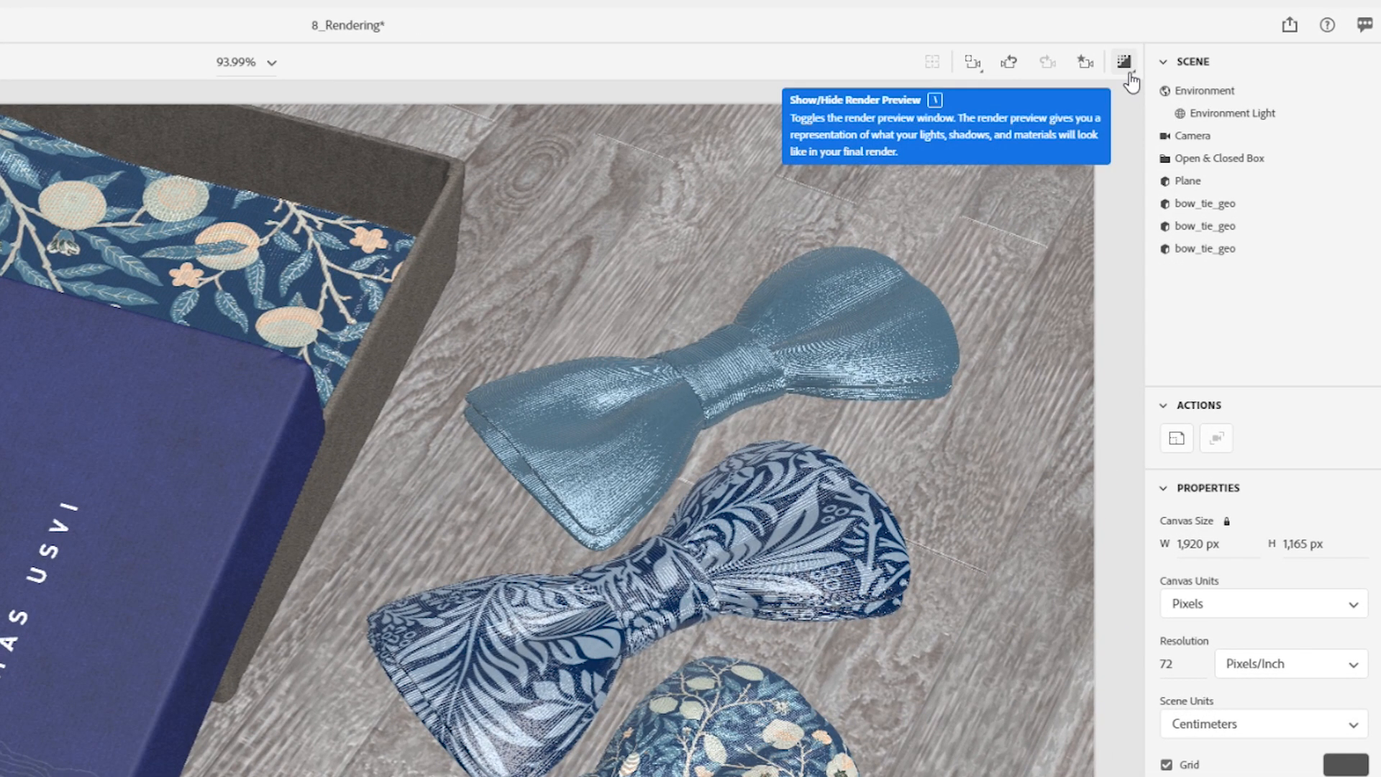
mouse_move(1123, 61)
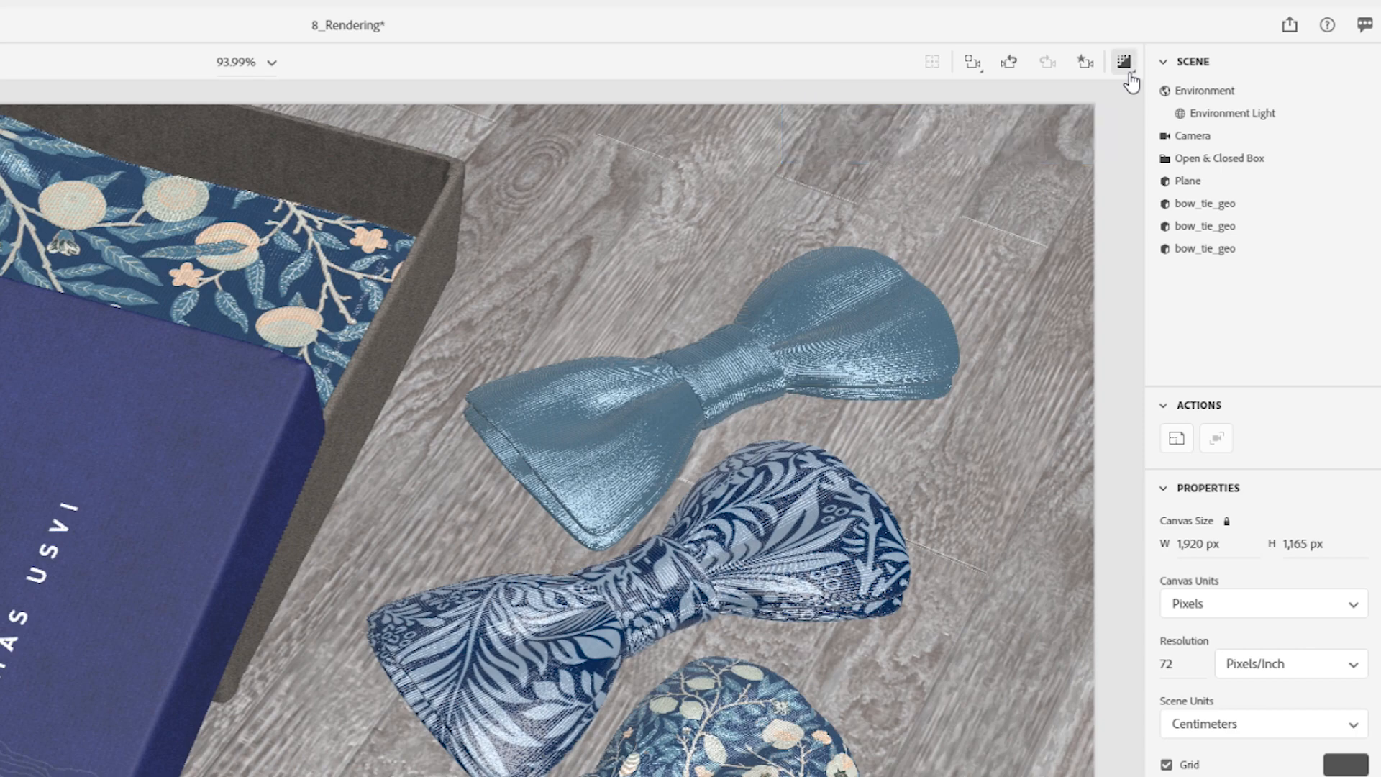
Turn on the ray-traced render preview for the gift box and bow tie scene
click(1123, 62)
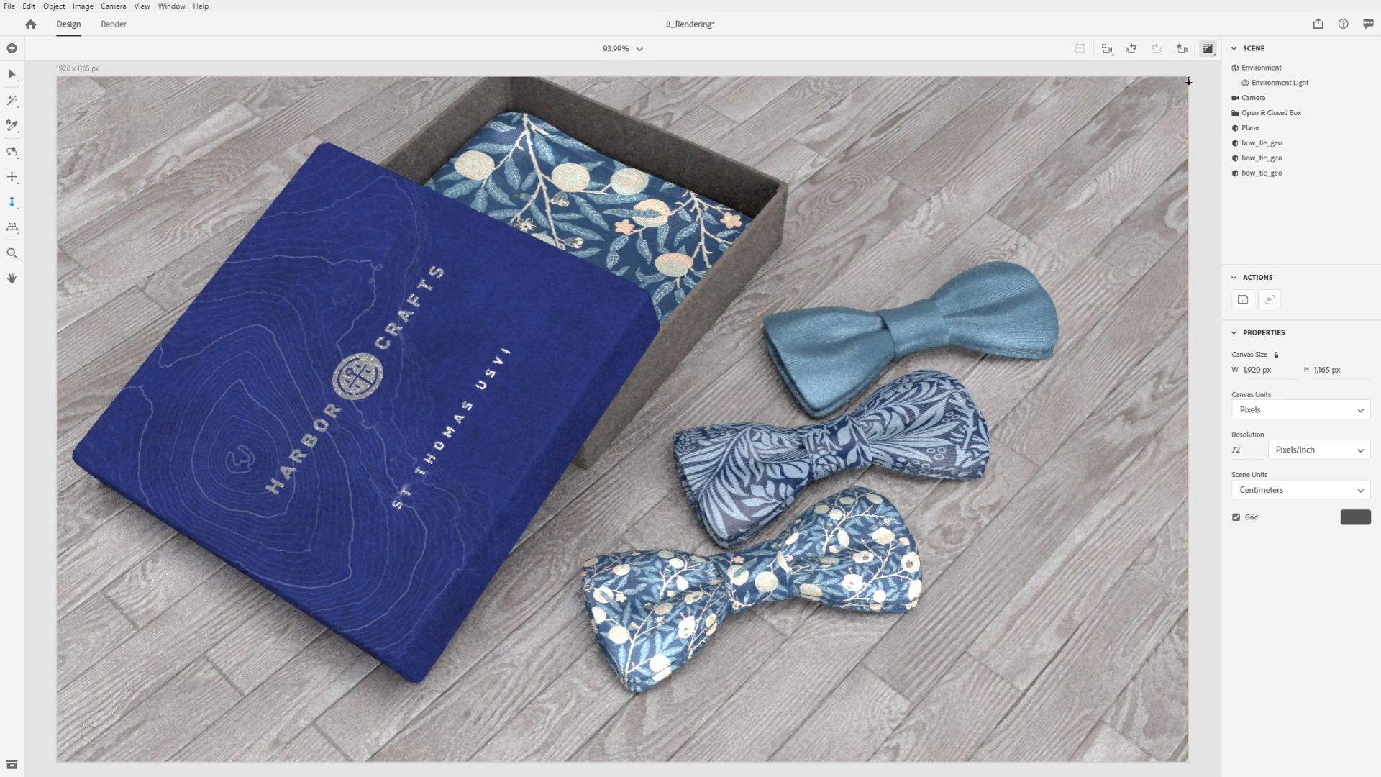
mouse_move(1272, 42)
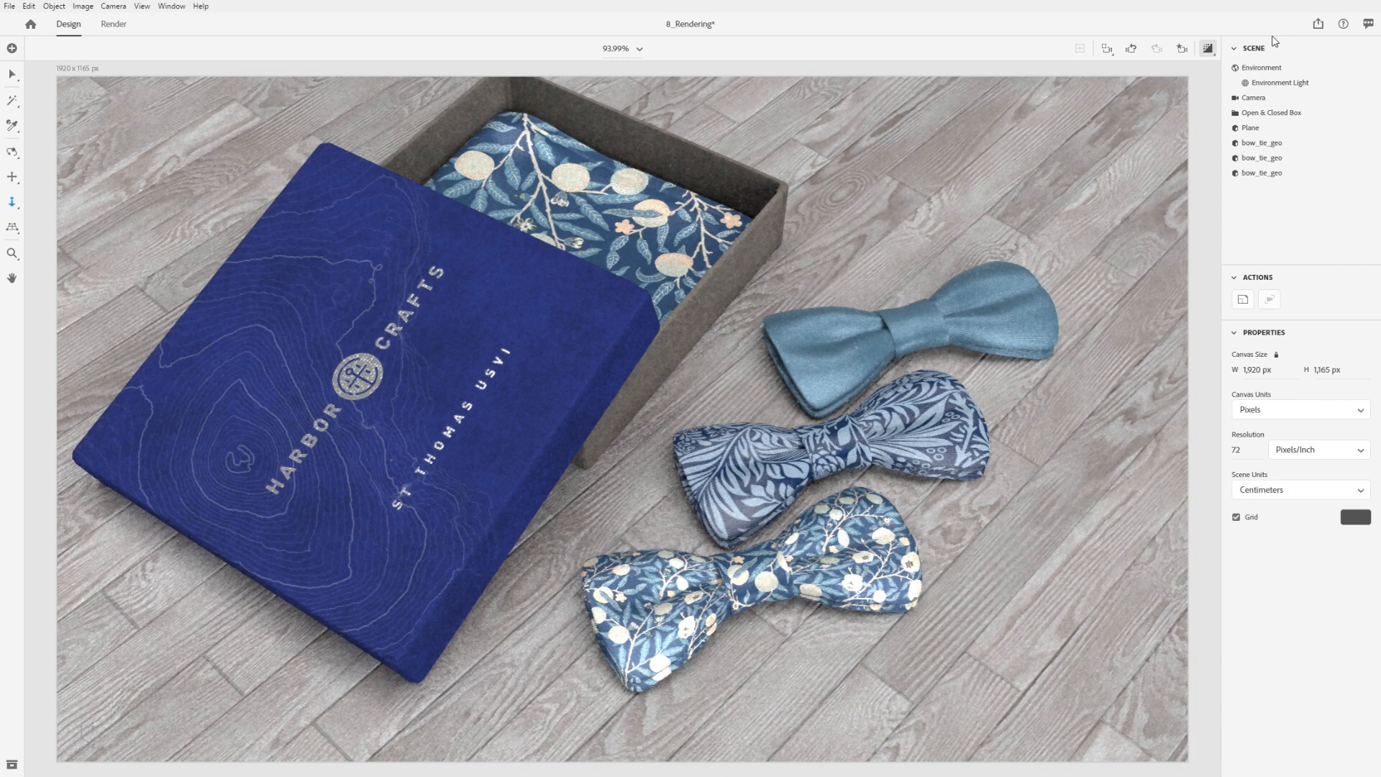
Bring up the export and sharing options, including Snapshot as PNG
click(1318, 24)
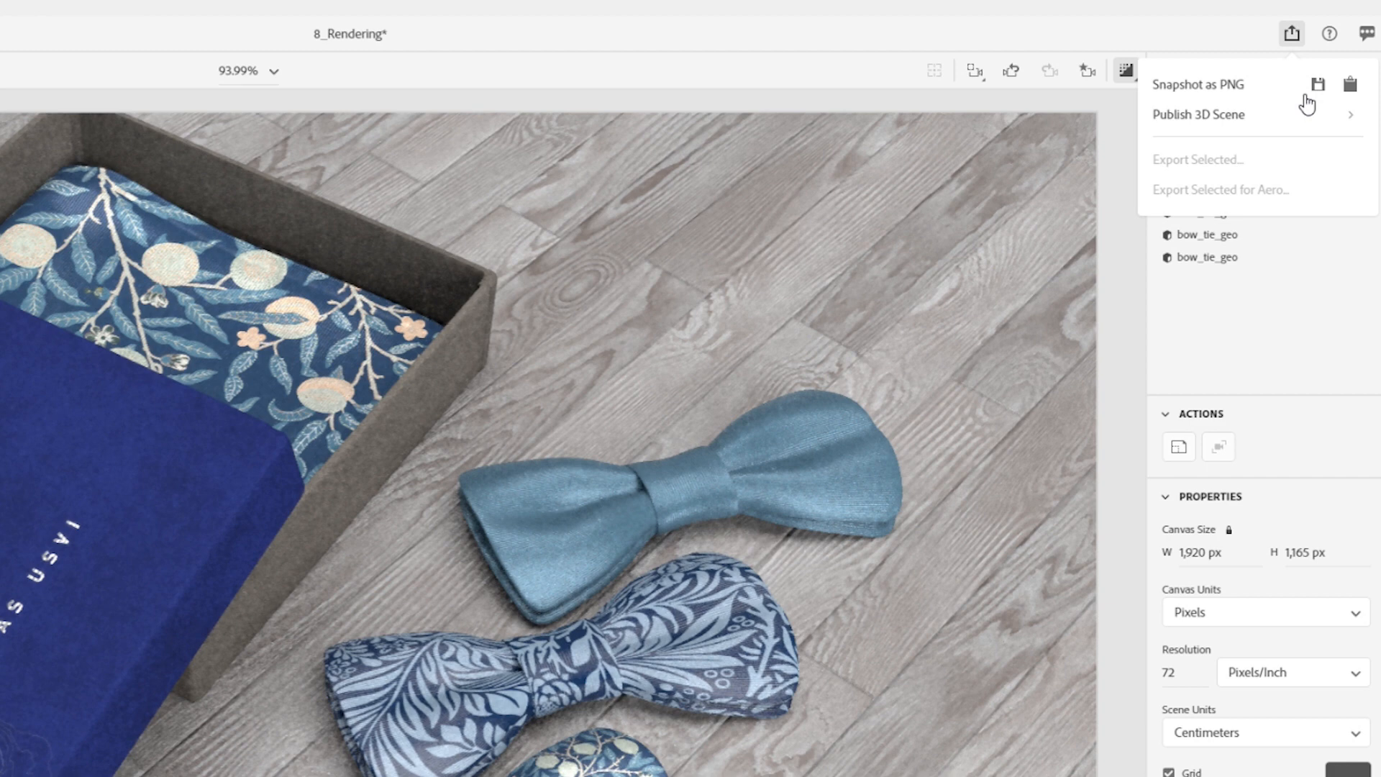
mouse_move(1349, 83)
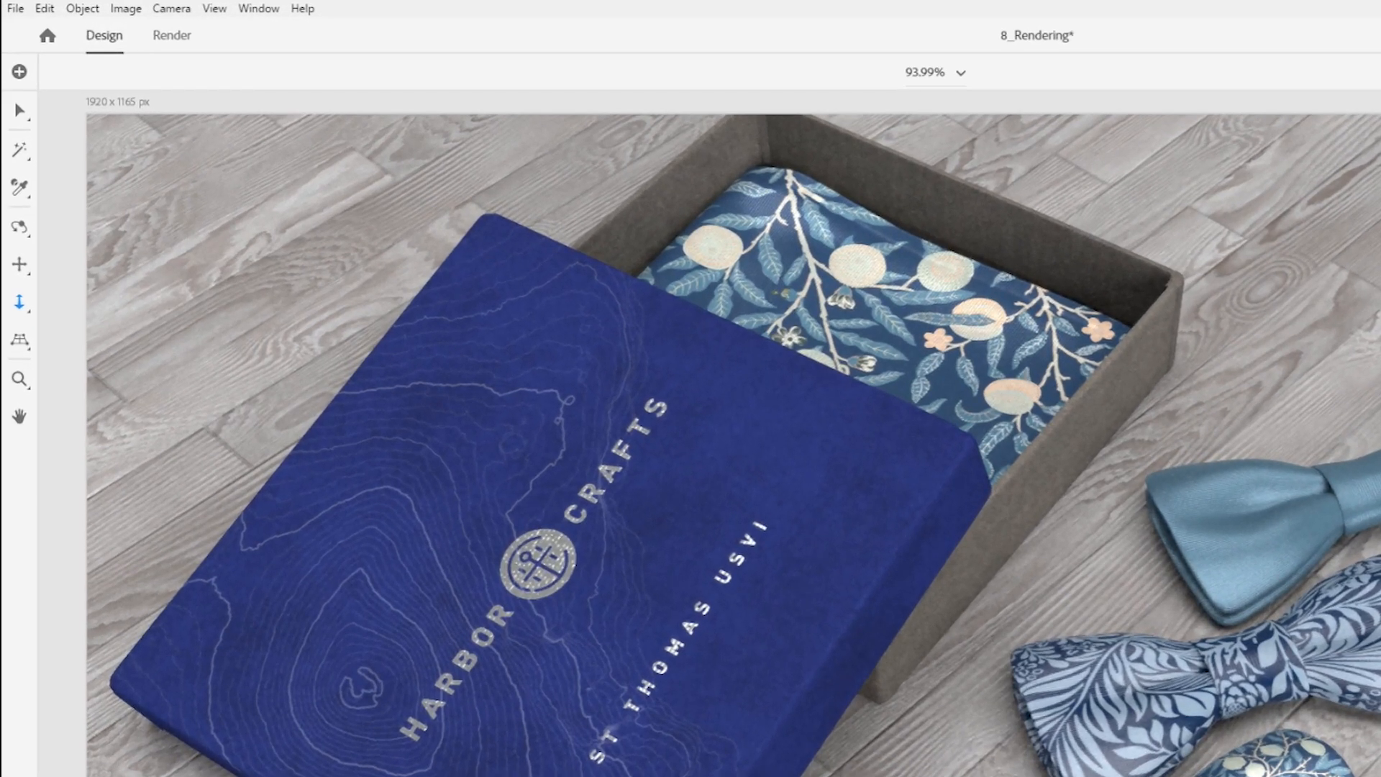
mouse_move(172, 35)
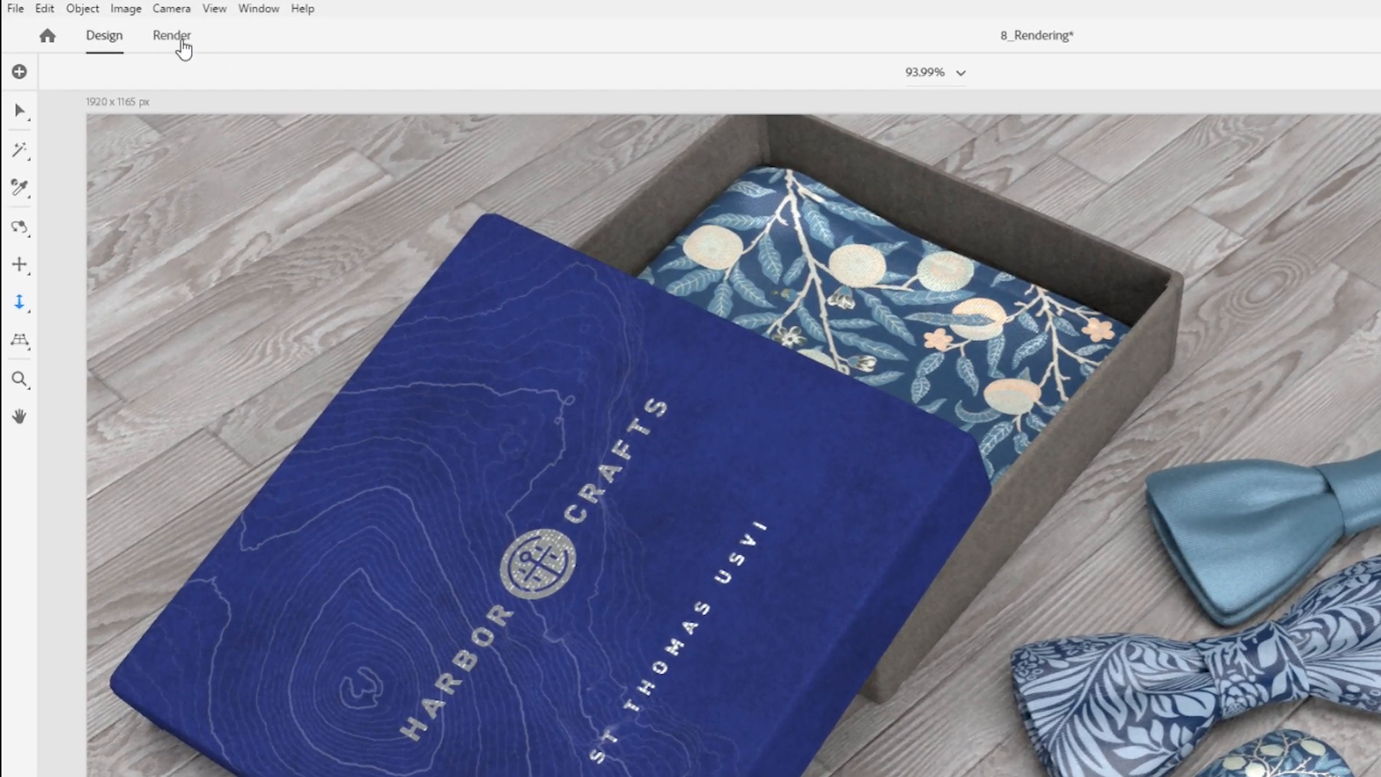
In the Render workspace, exclude Current View so only Top and Brand views render
click(172, 35)
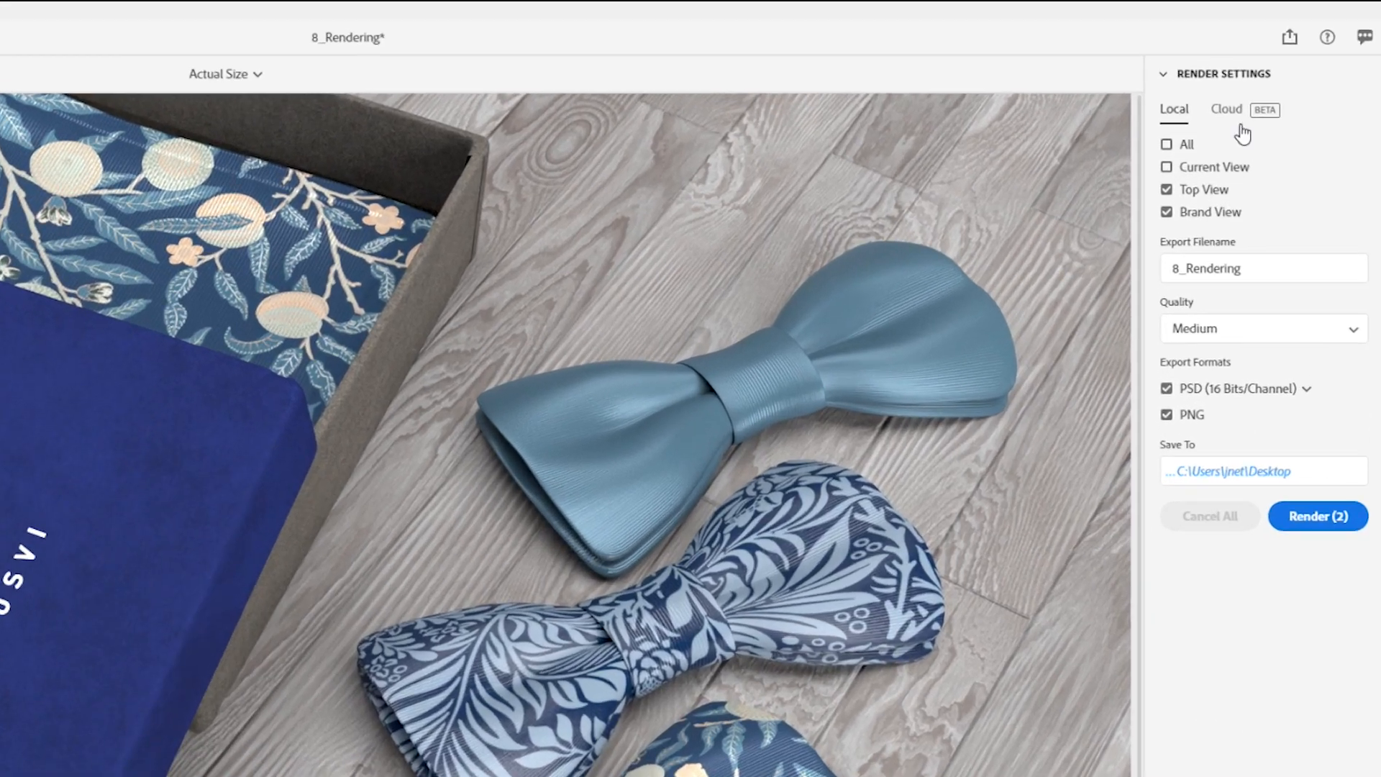
click(1168, 166)
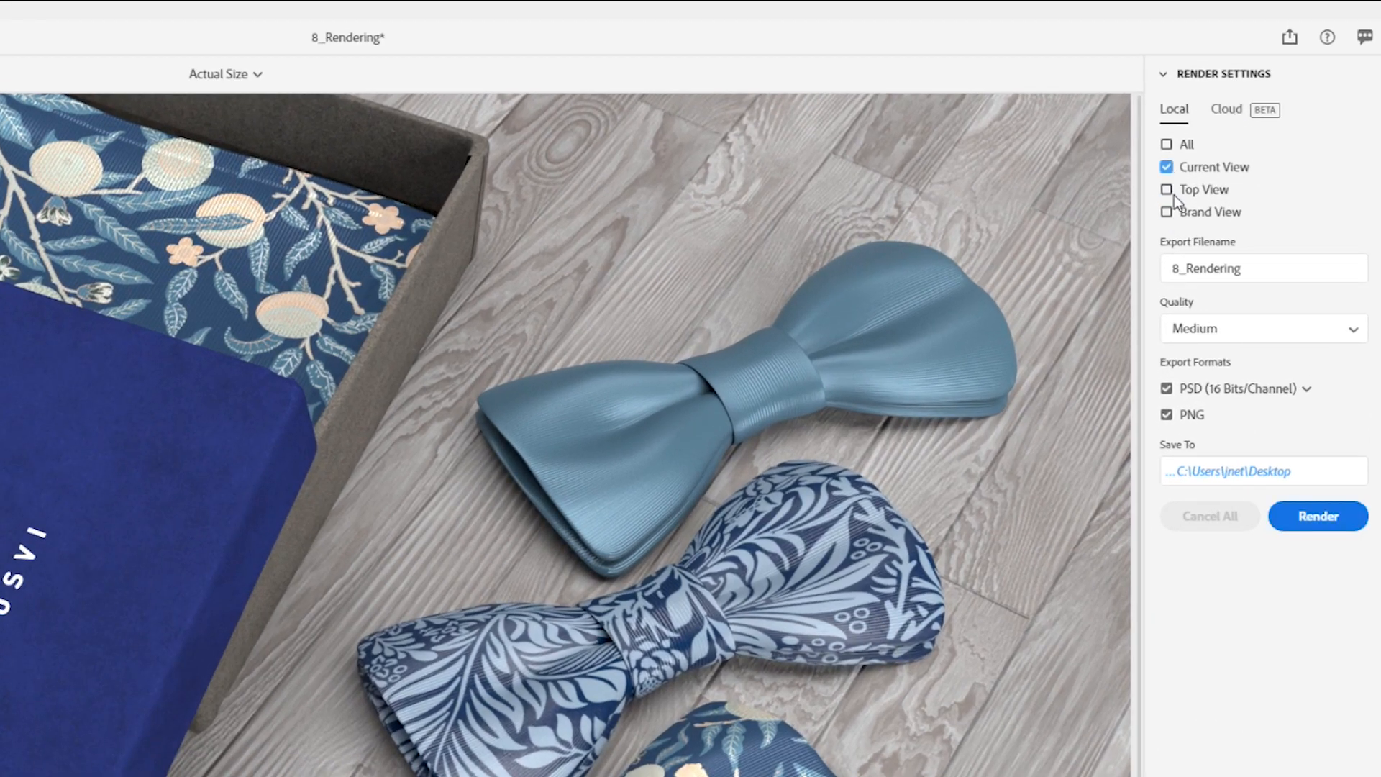
click(1167, 166)
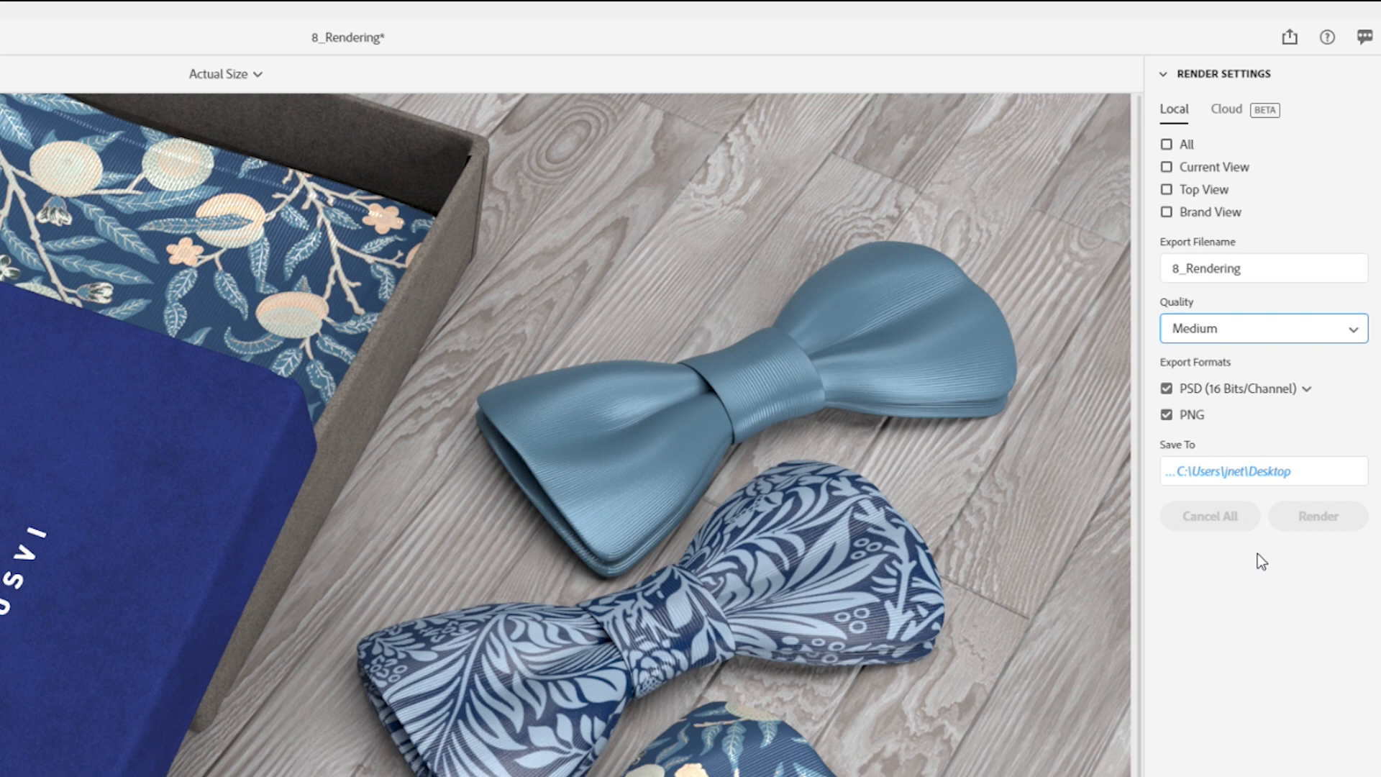
click(1165, 168)
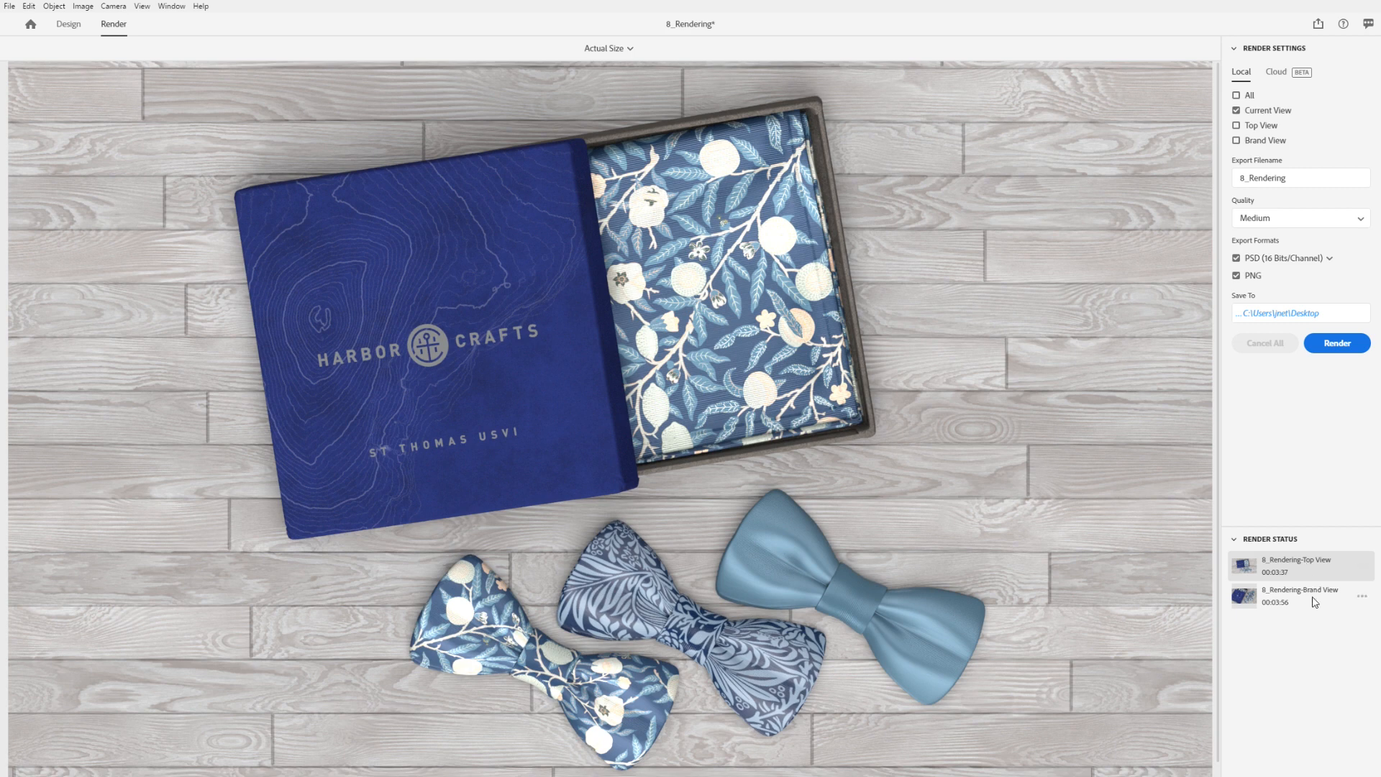
Preview the finished Brand View render in the Render Status list
click(1299, 596)
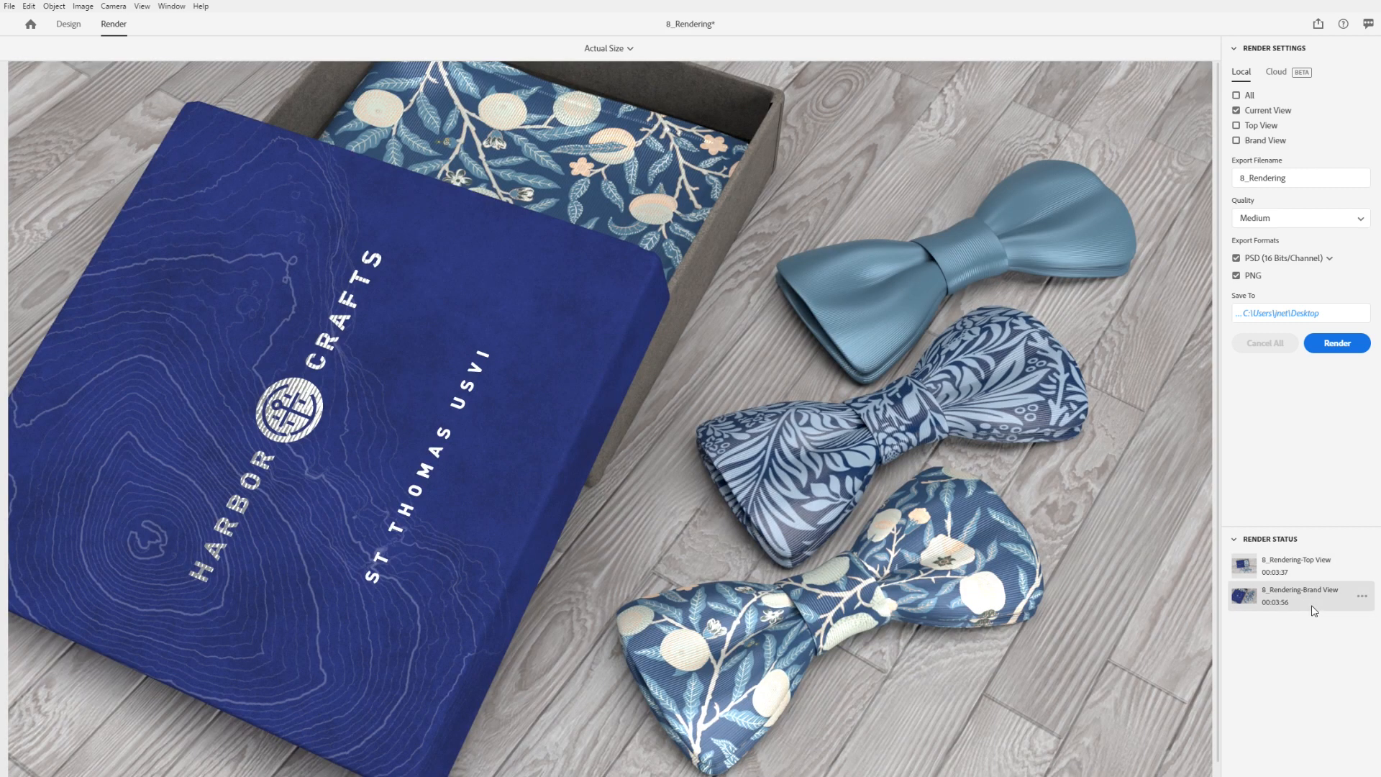